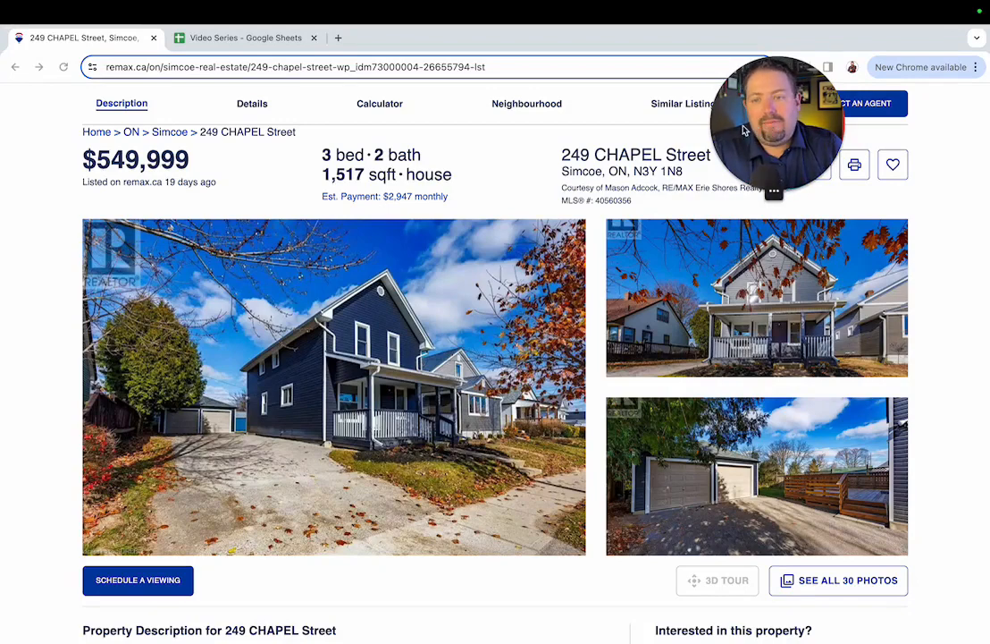
{"action": "mouse_move", "coordinate": [711, 122]}
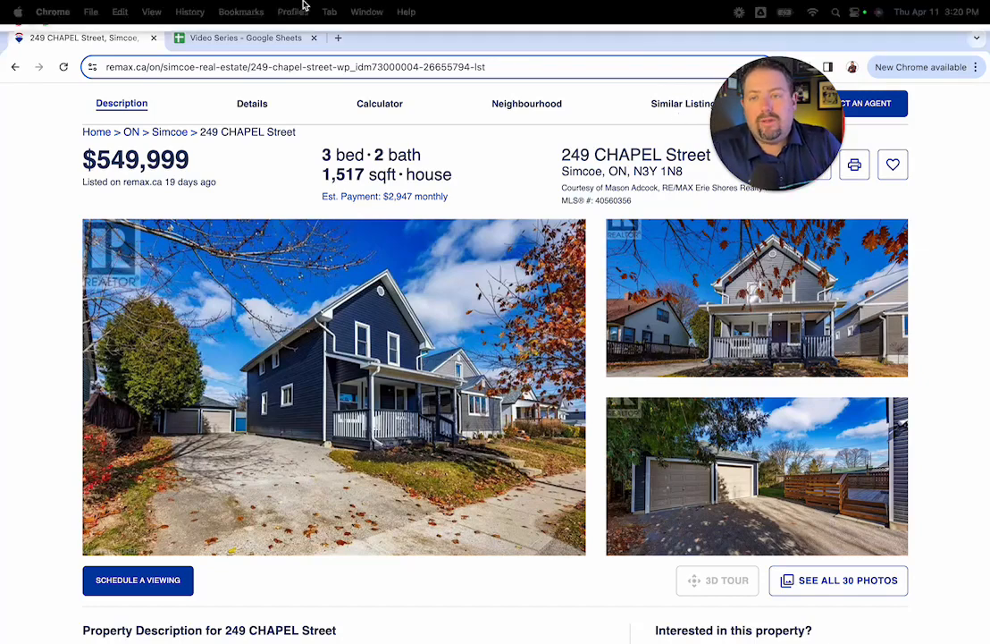
Switch to the 'Video Series - Google Sheets' tab showing the $549,999 purchase budget sheet
{"action": "left_click", "coordinate": [246, 37]}
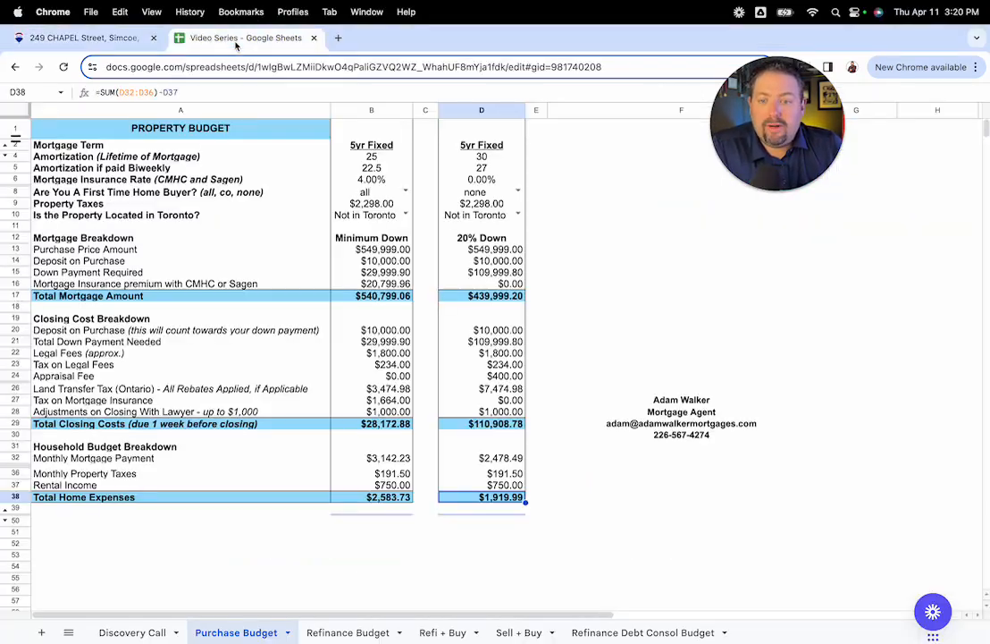
{"action": "left_click", "coordinate": [686, 277]}
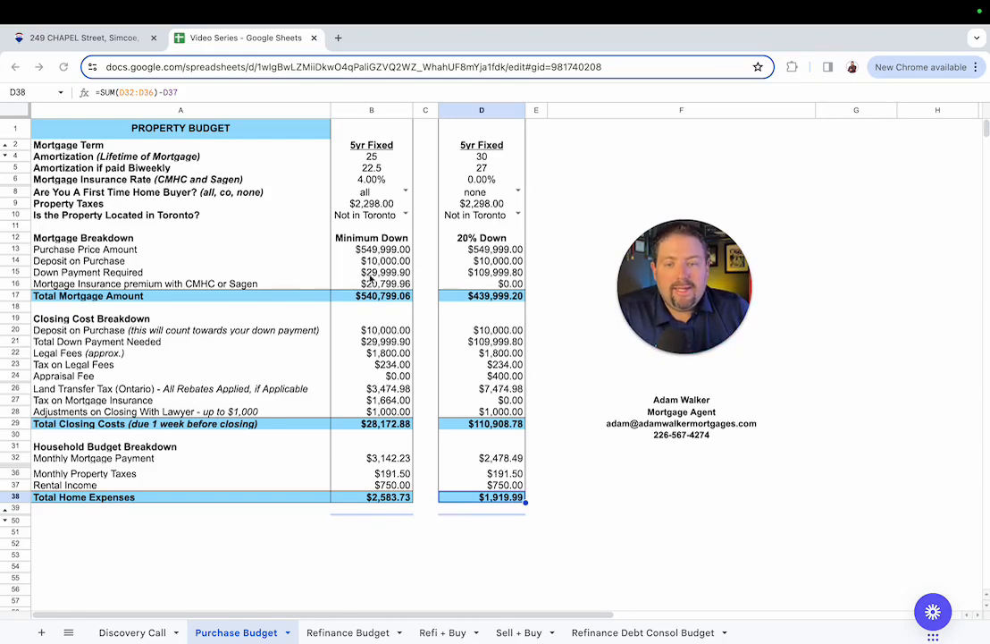
{"action": "mouse_move", "coordinate": [304, 293]}
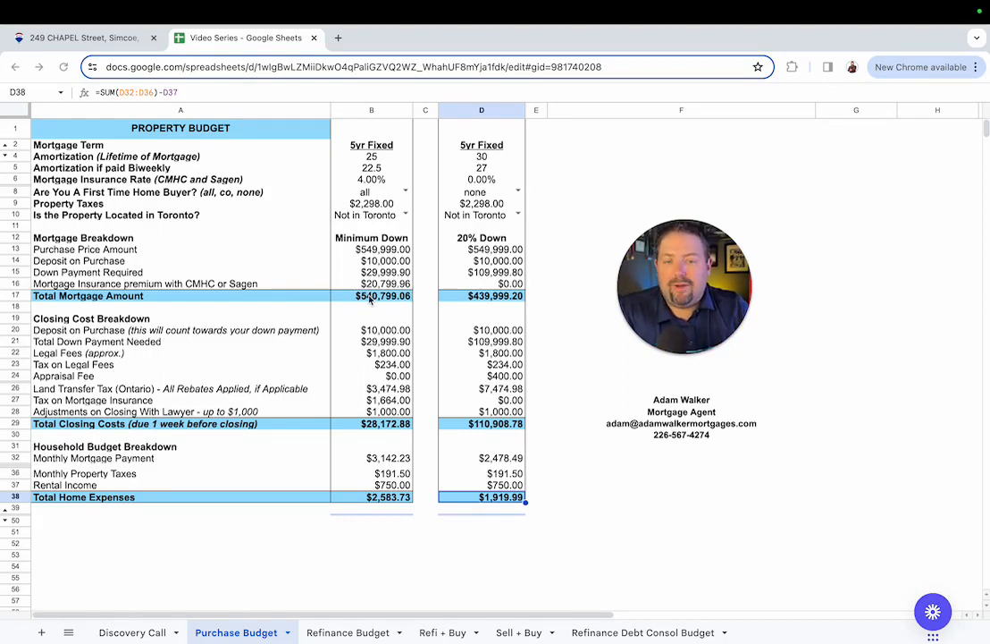
{"action": "mouse_move", "coordinate": [337, 324]}
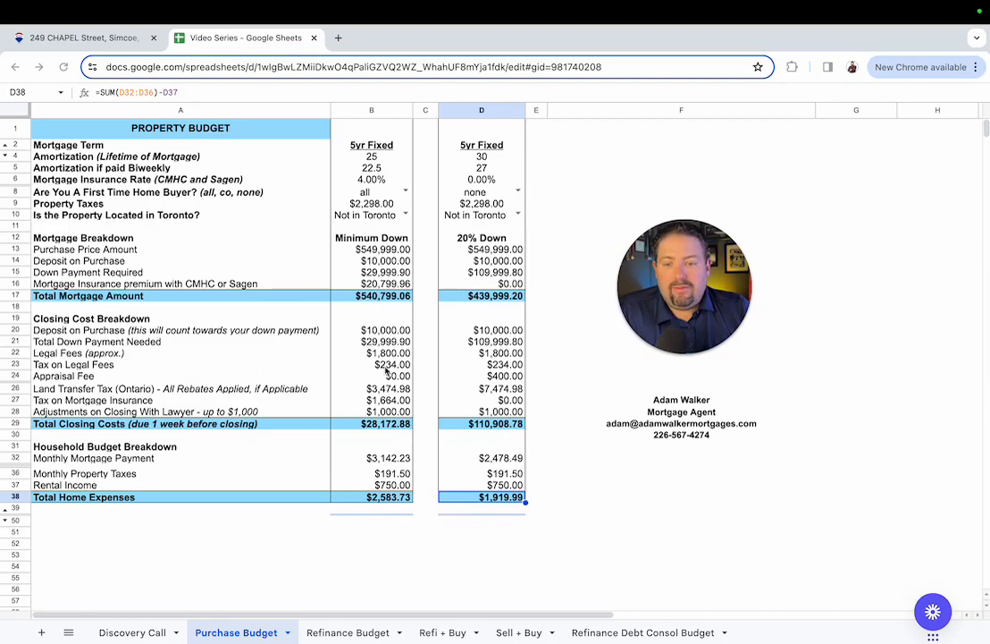
{"action": "mouse_move", "coordinate": [406, 382]}
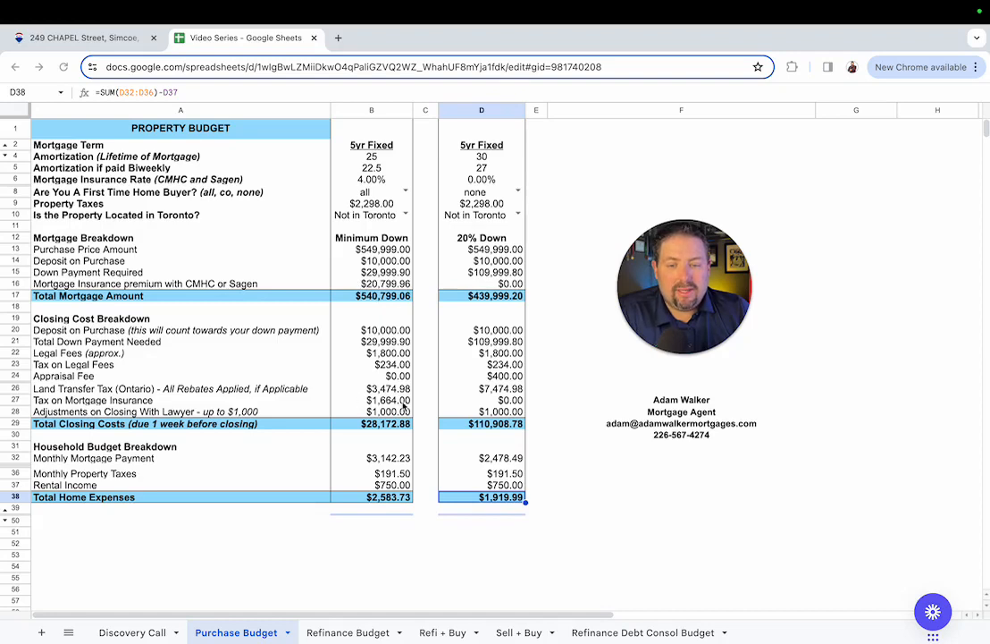
{"action": "mouse_move", "coordinate": [325, 422]}
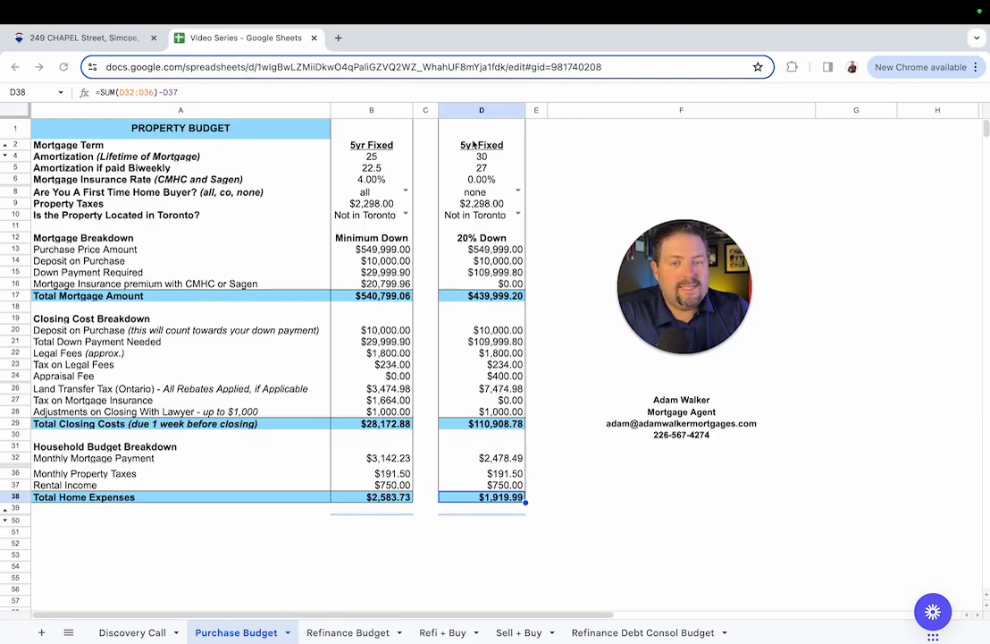
{"action": "mouse_move", "coordinate": [487, 156]}
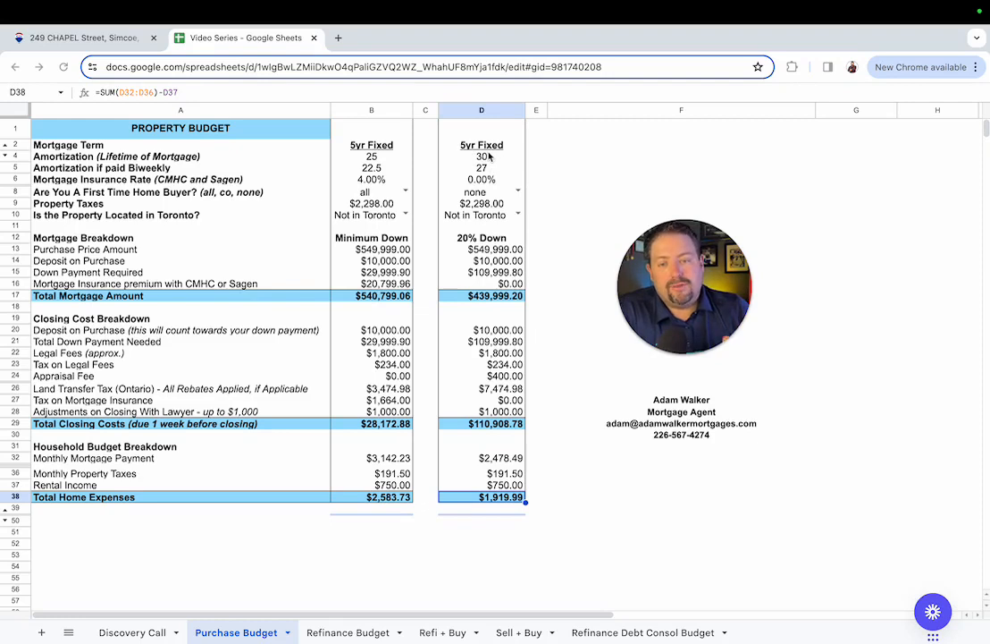
{"action": "mouse_move", "coordinate": [244, 493]}
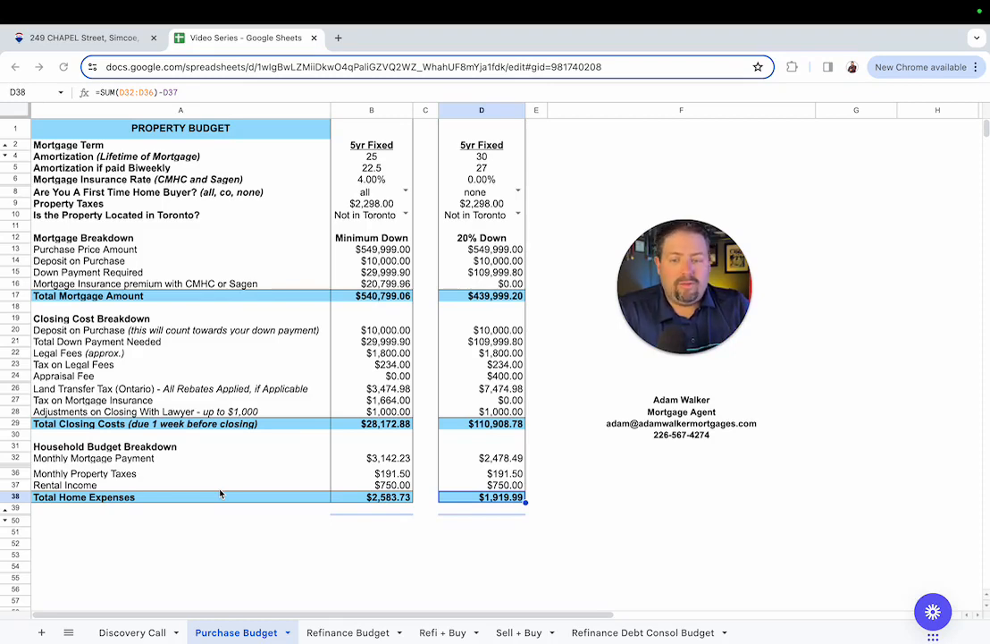
{"action": "mouse_move", "coordinate": [343, 485]}
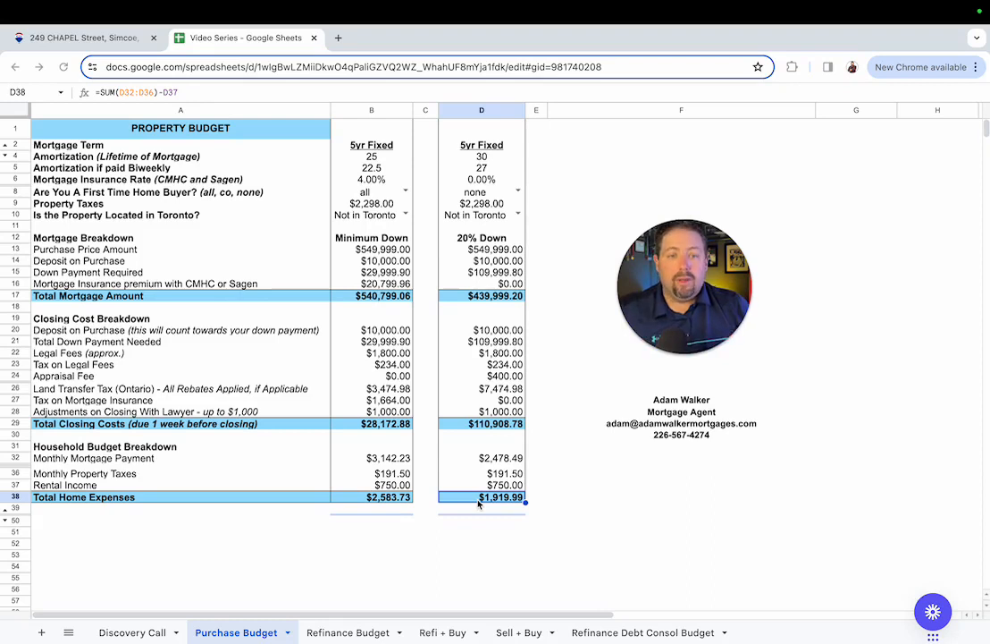
{"action": "mouse_move", "coordinate": [455, 215]}
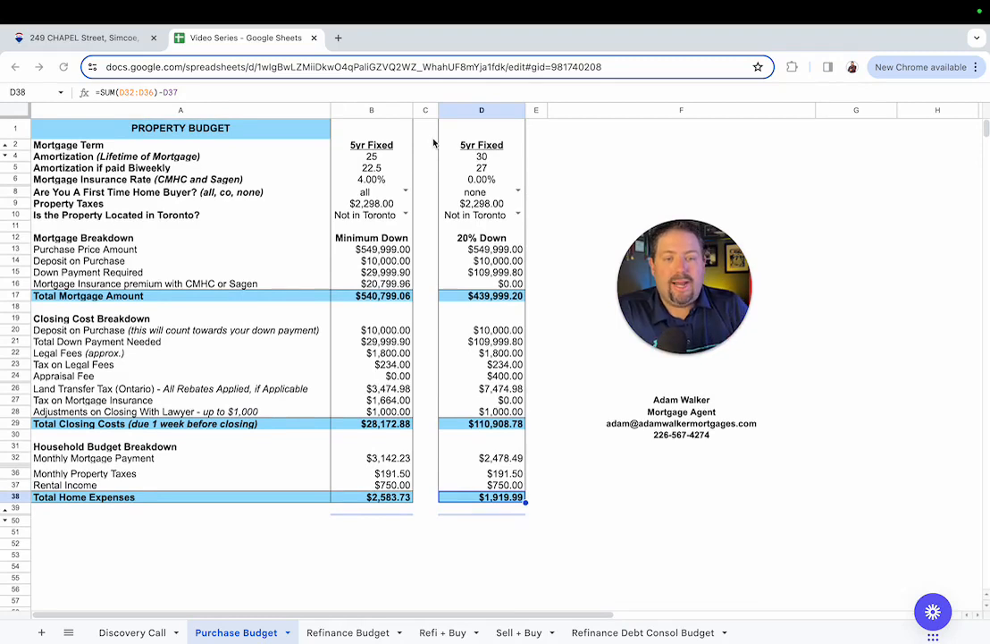
{"action": "mouse_move", "coordinate": [434, 143]}
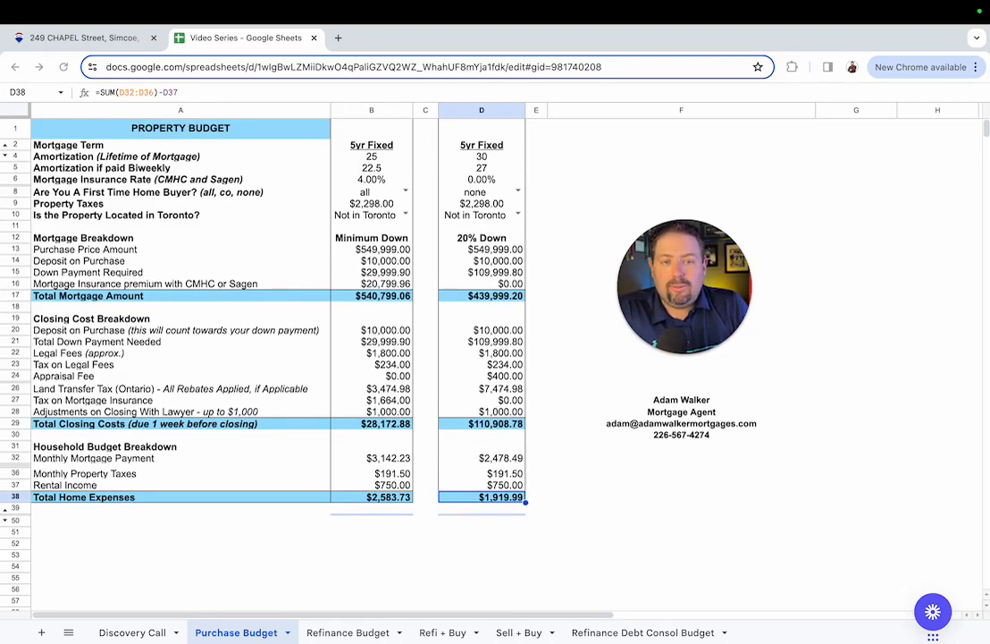